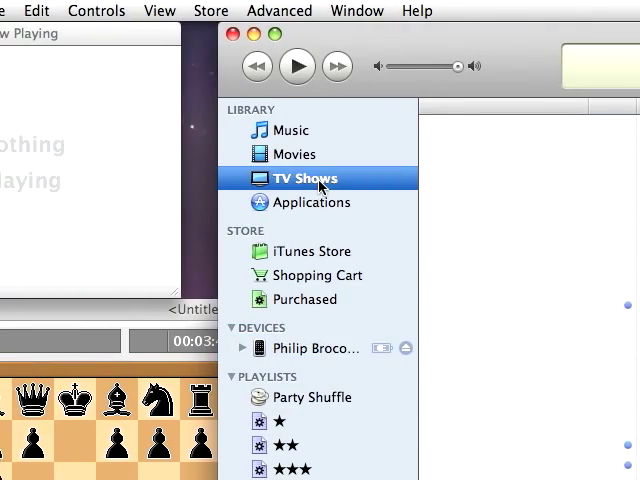
Step: Show the TV Shows library and scroll to the Star Trek DS9 season 7 episodes
click(304, 178)
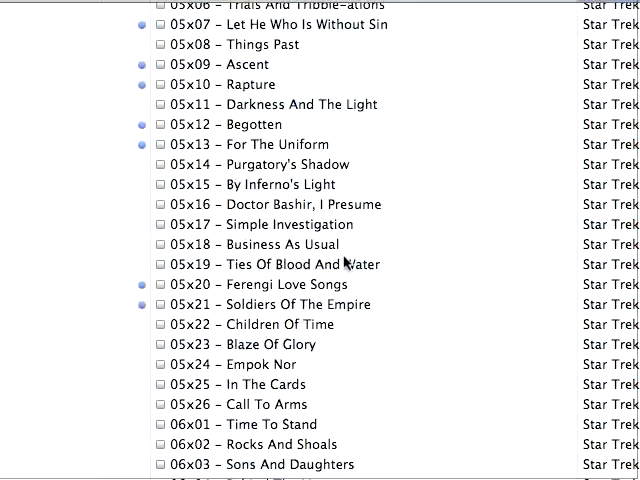
scroll(up, 3)
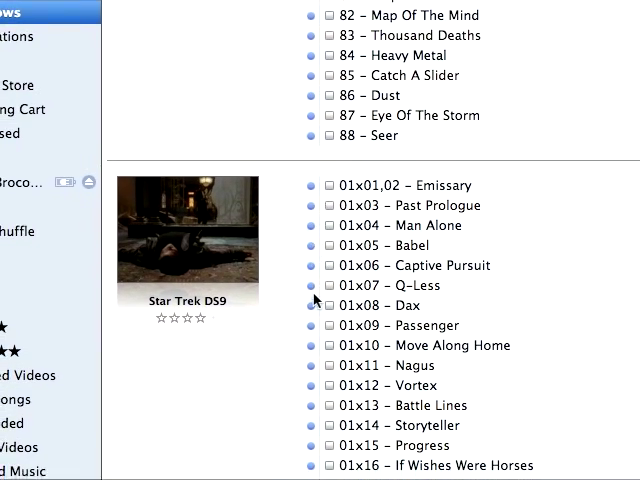
scroll(down, 3)
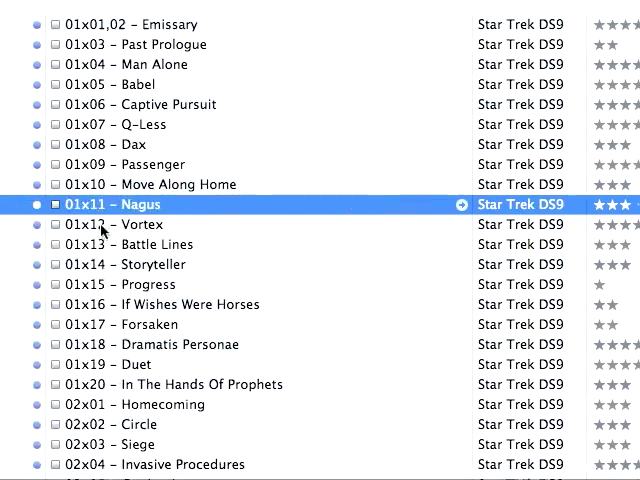
scroll(down, 3)
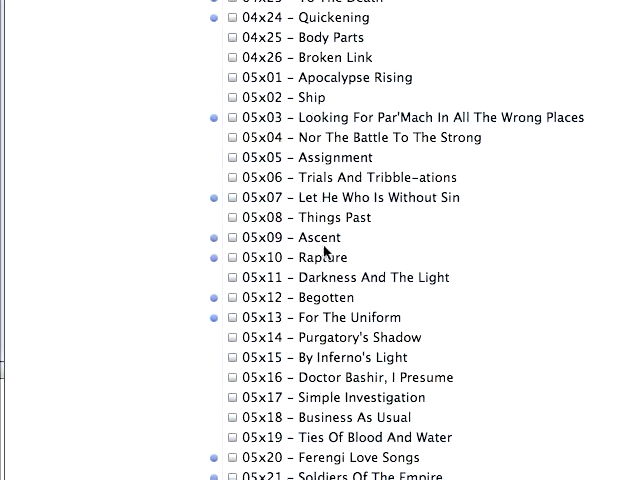
scroll(down, 3)
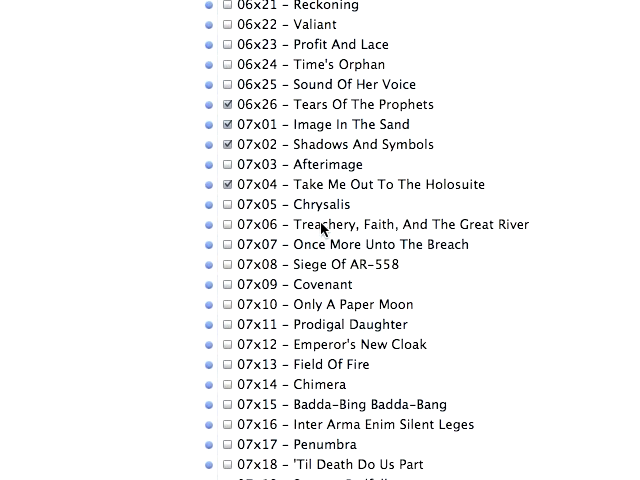
Step: Tick the DS9 episodes 06x26 and 07x13 through the two-part finale
scroll(up, 3)
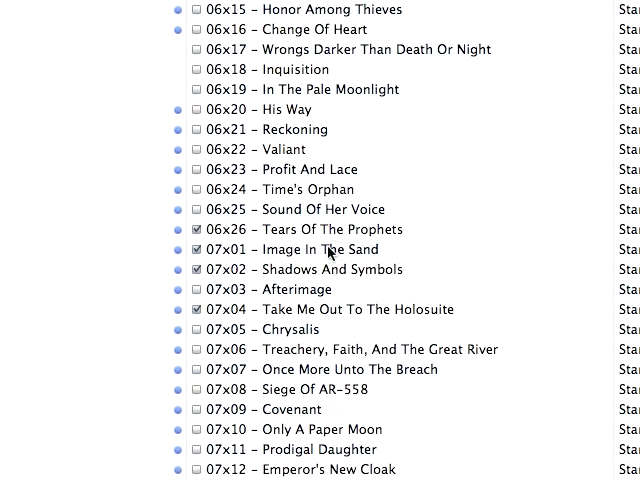
scroll(down, 3)
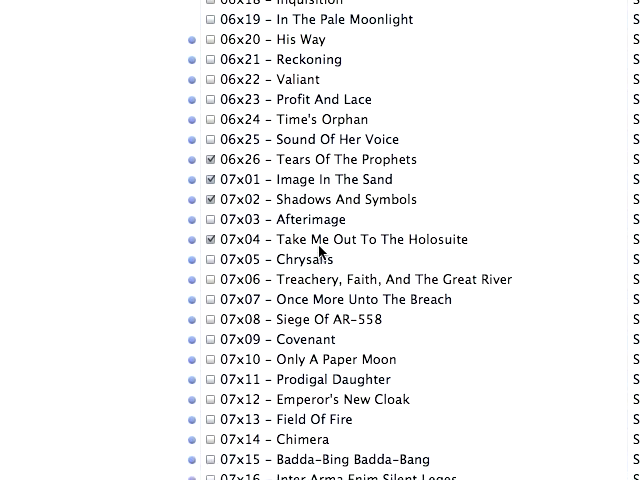
scroll(up, 3)
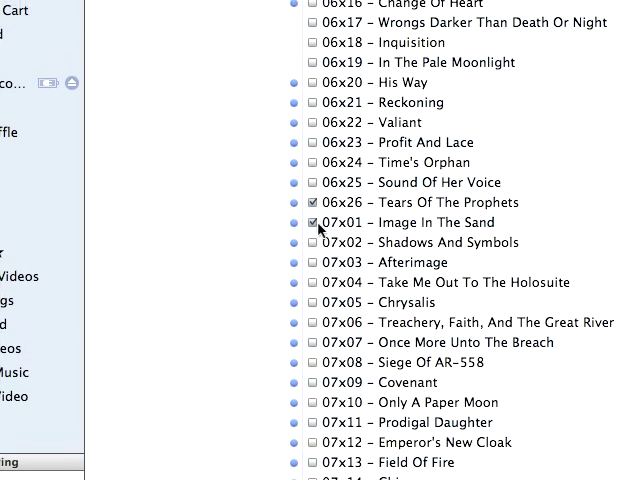
scroll(down, 3)
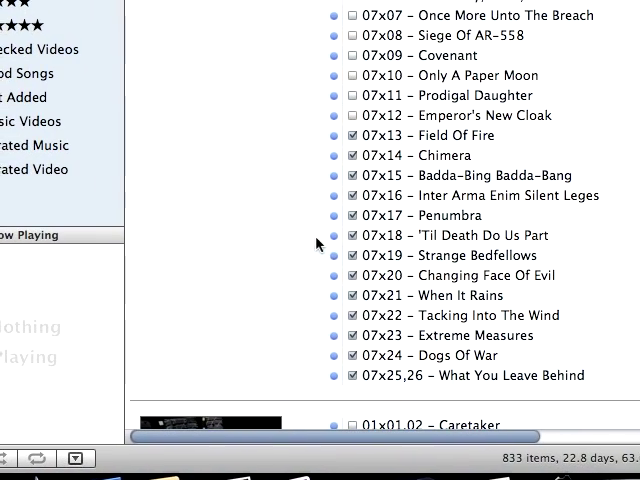
scroll(up, 3)
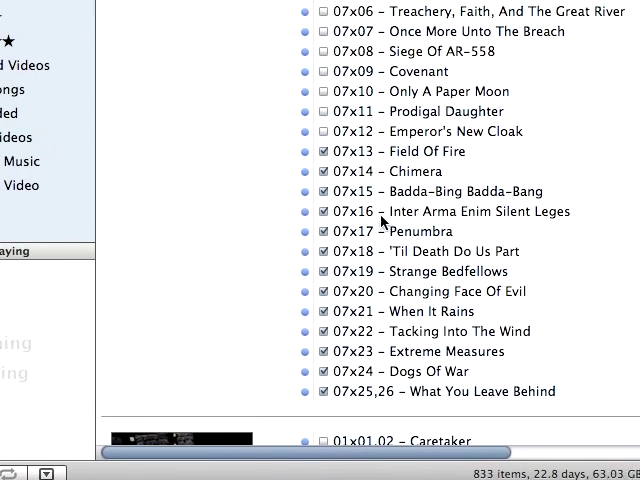
Step: Scroll past Star Trek VOY to Futurama and tick episodes 51 through 55
scroll(up, 3)
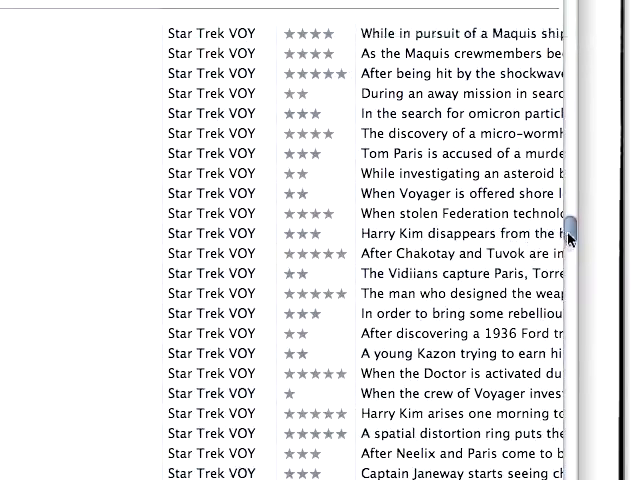
scroll(down, 3)
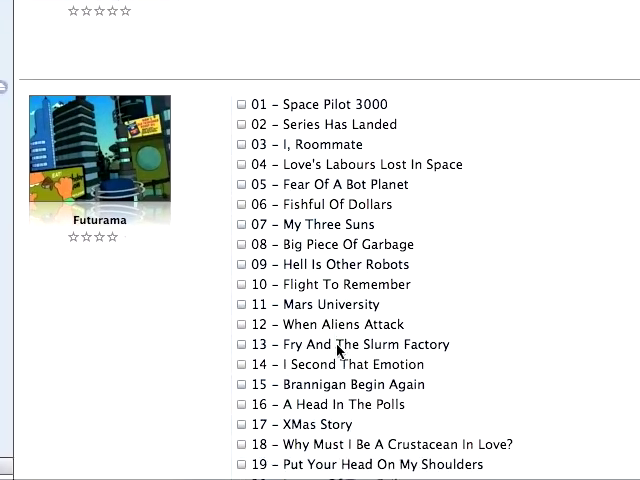
scroll(down, 3)
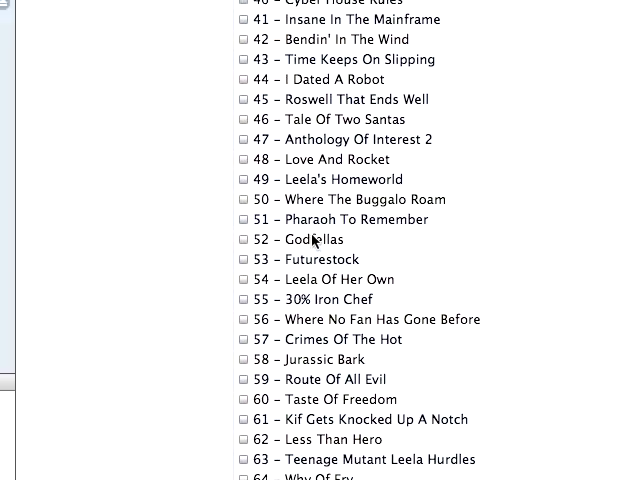
click(244, 228)
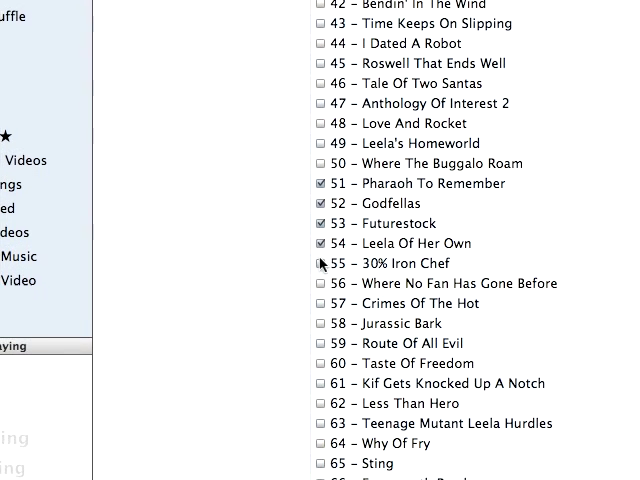
scroll(up, 3)
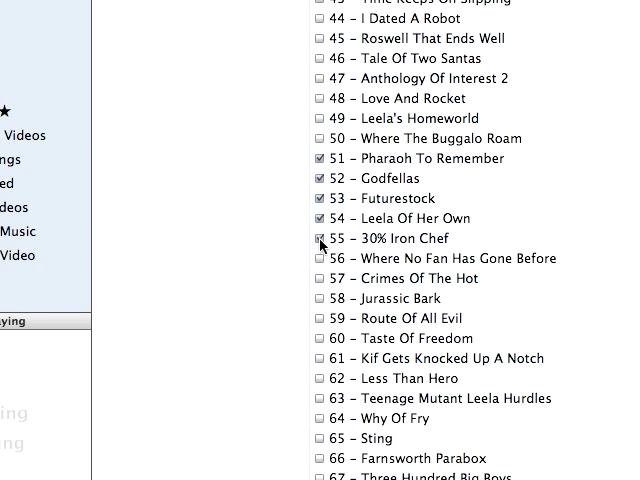
scroll(down, 3)
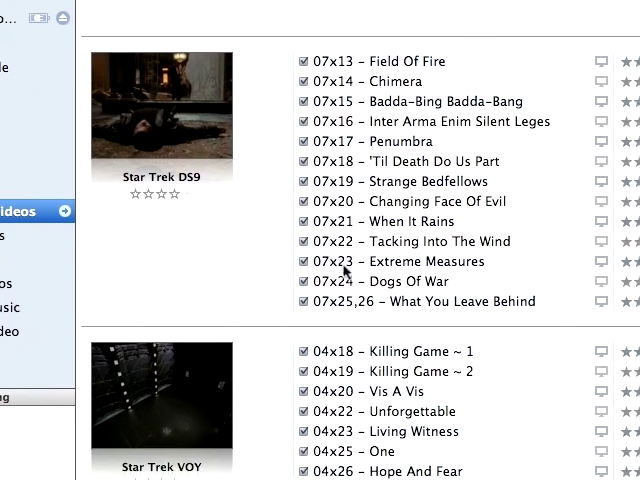
scroll(down, 3)
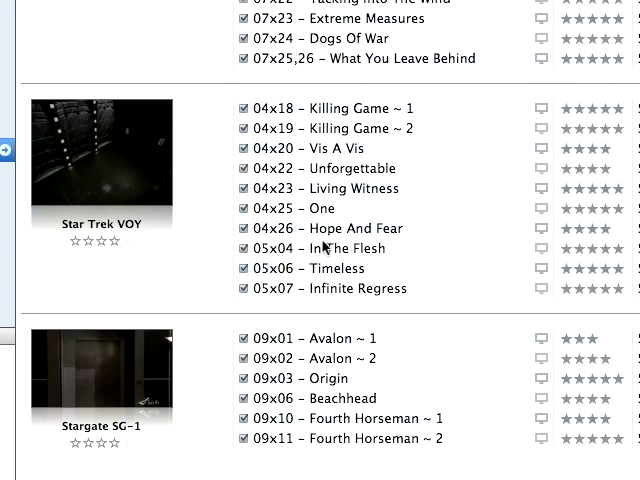
scroll(up, 3)
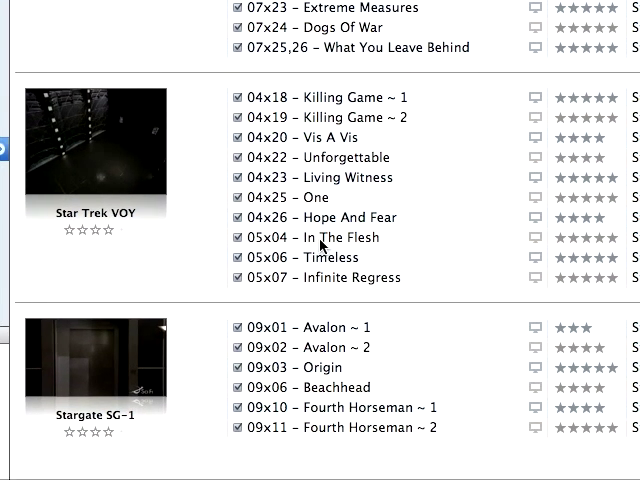
scroll(up, 3)
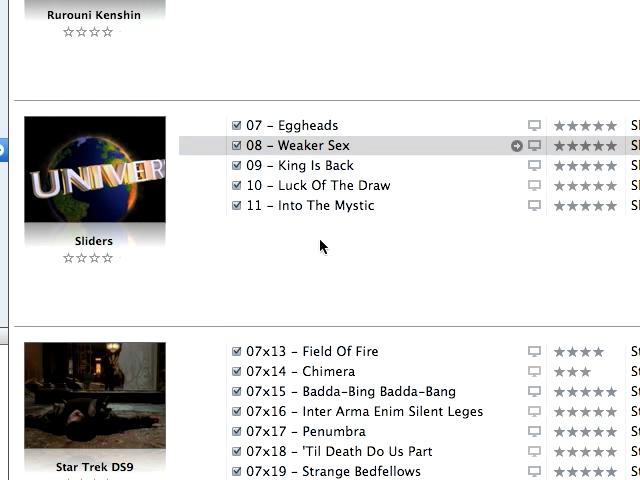
scroll(up, 3)
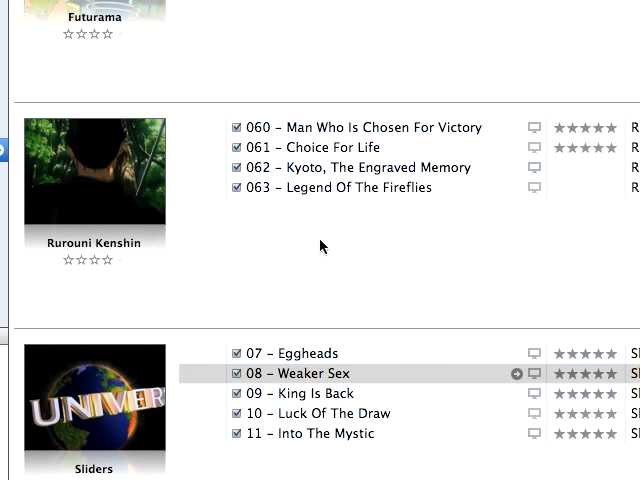
scroll(up, 3)
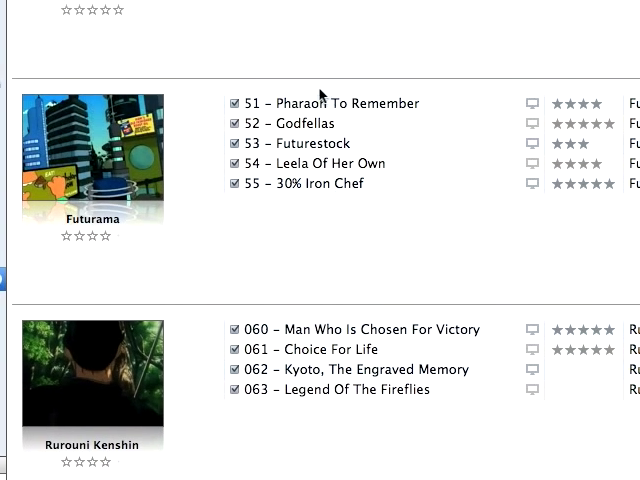
scroll(up, 3)
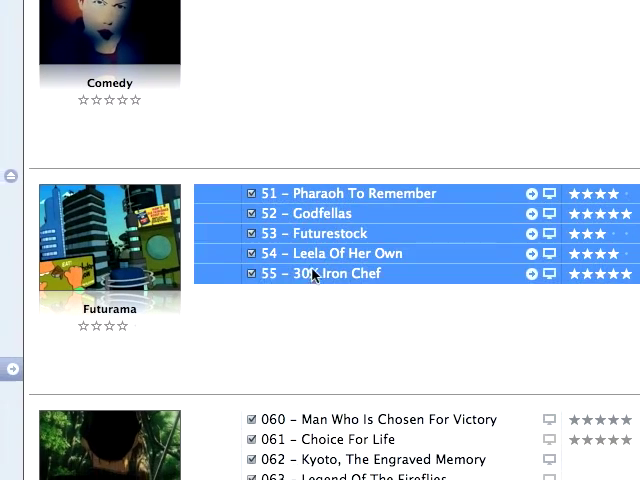
right_click(320, 272)
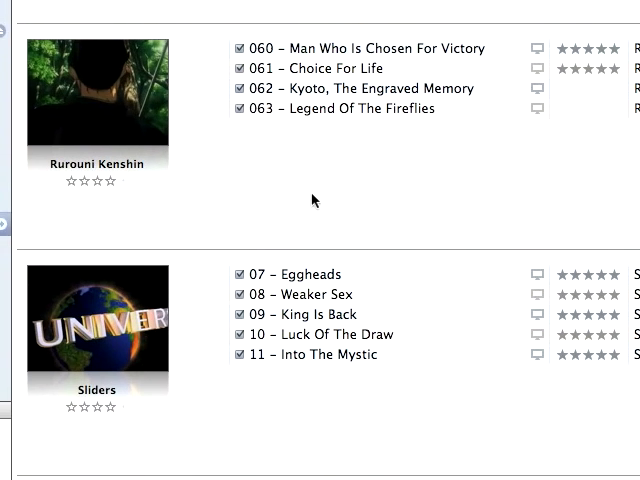
scroll(down, 3)
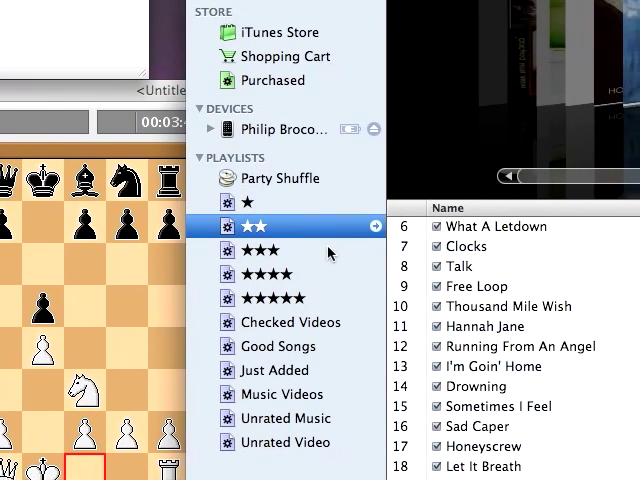
Step: Select the Checked Videos smart playlist showing 39 checked items (3.12 GB)
click(272, 256)
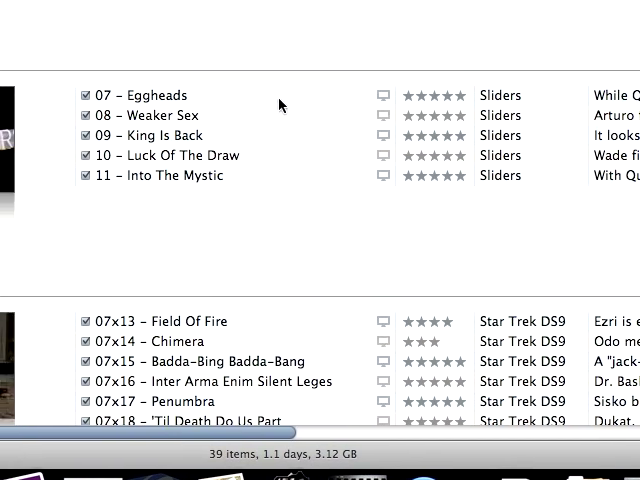
scroll(down, 3)
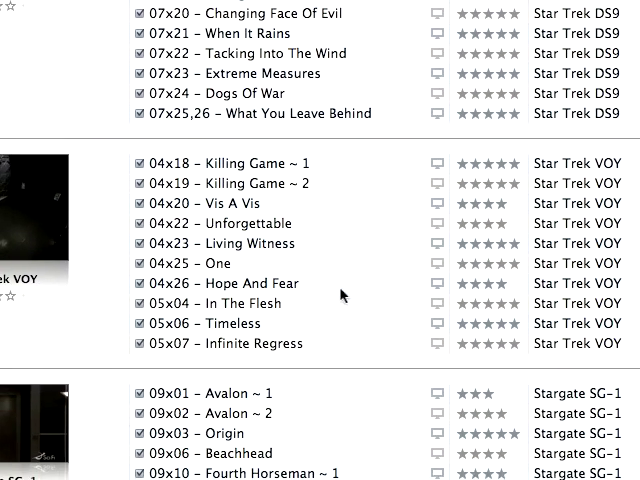
scroll(down, 3)
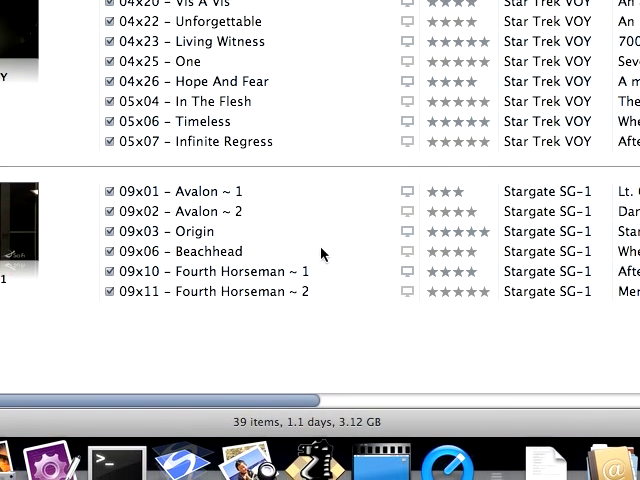
scroll(up, 3)
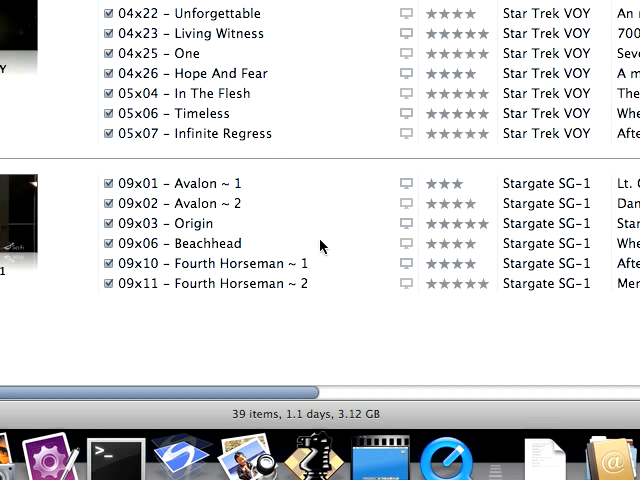
scroll(up, 3)
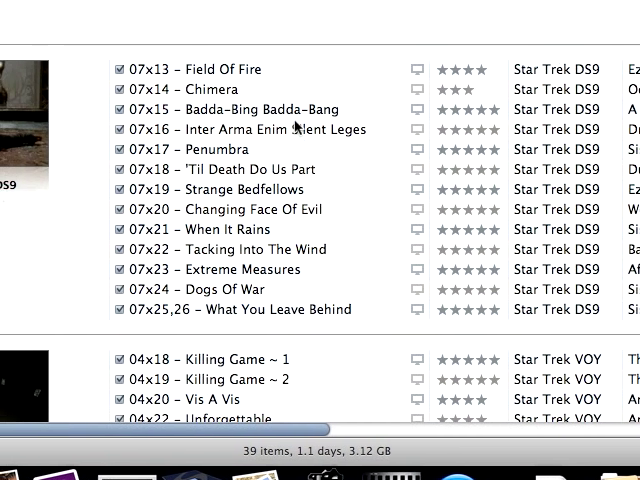
scroll(up, 3)
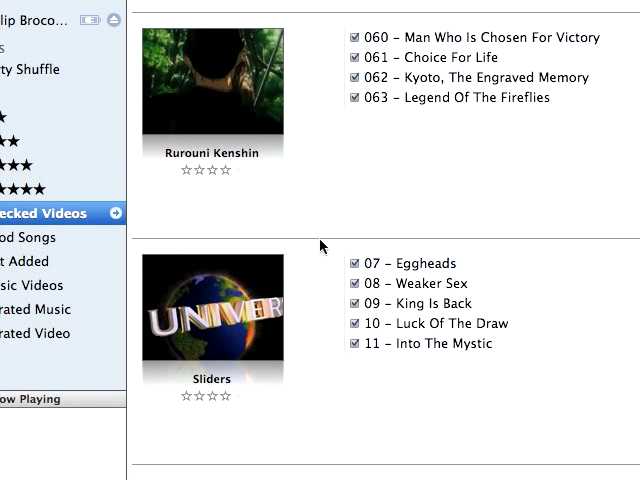
scroll(down, 3)
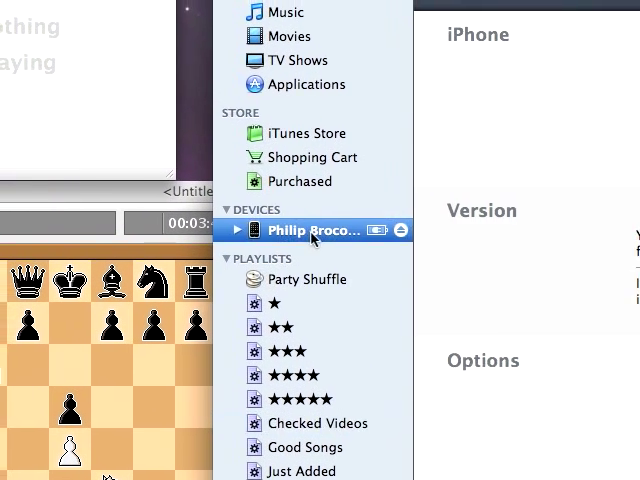
Step: Show the iPhone Summary options with 'Sync only checked songs and videos' ticked
click(312, 232)
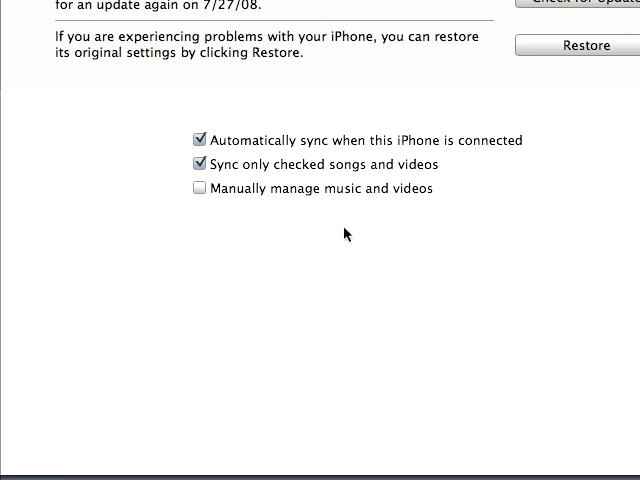
scroll(up, 3)
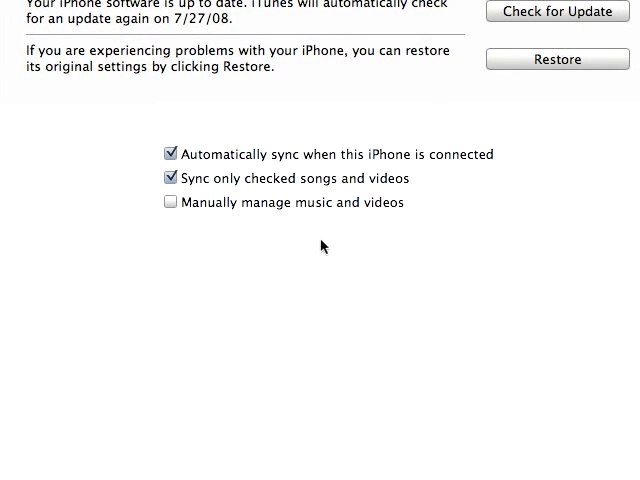